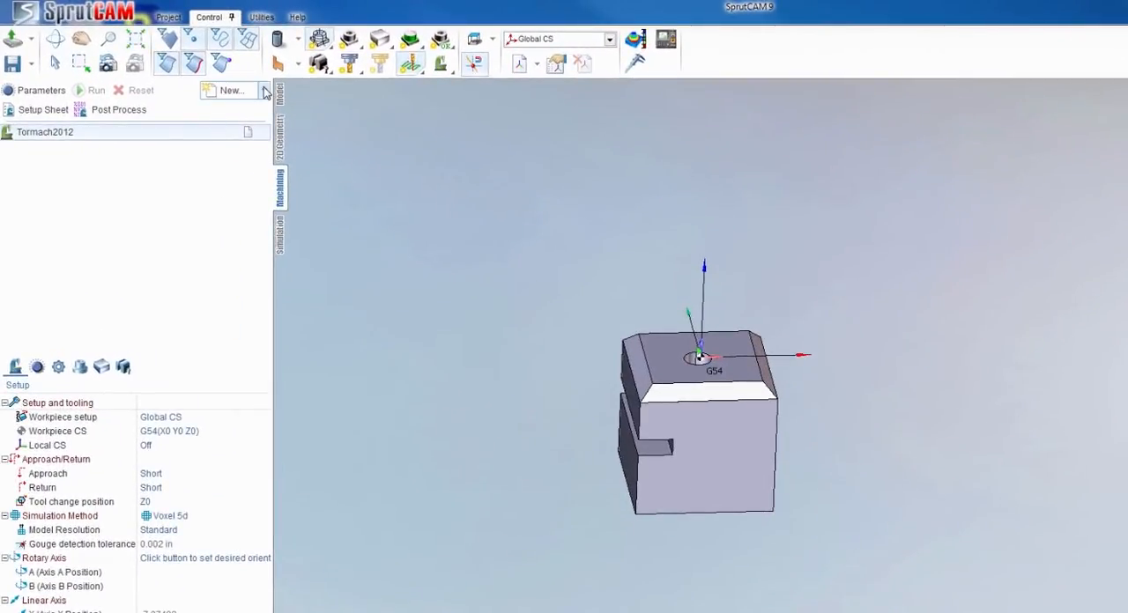
{"action": "mouse_move", "coordinate": [264, 91]}
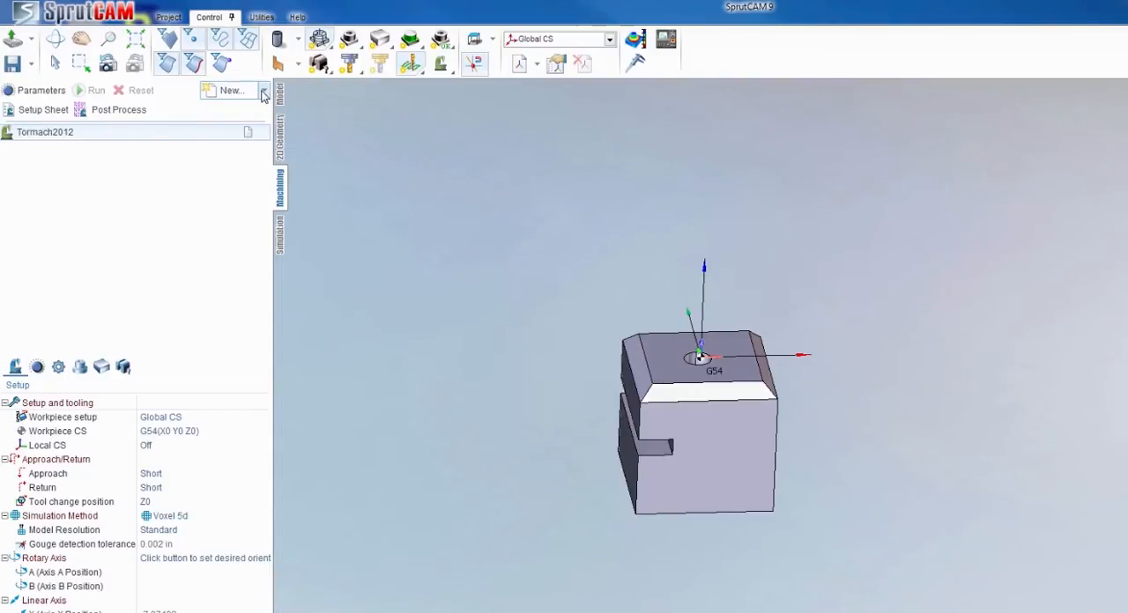
Create a new 2D contouring finishing operation under the Tormach2012 setup
{"action": "left_click", "coordinate": [231, 90]}
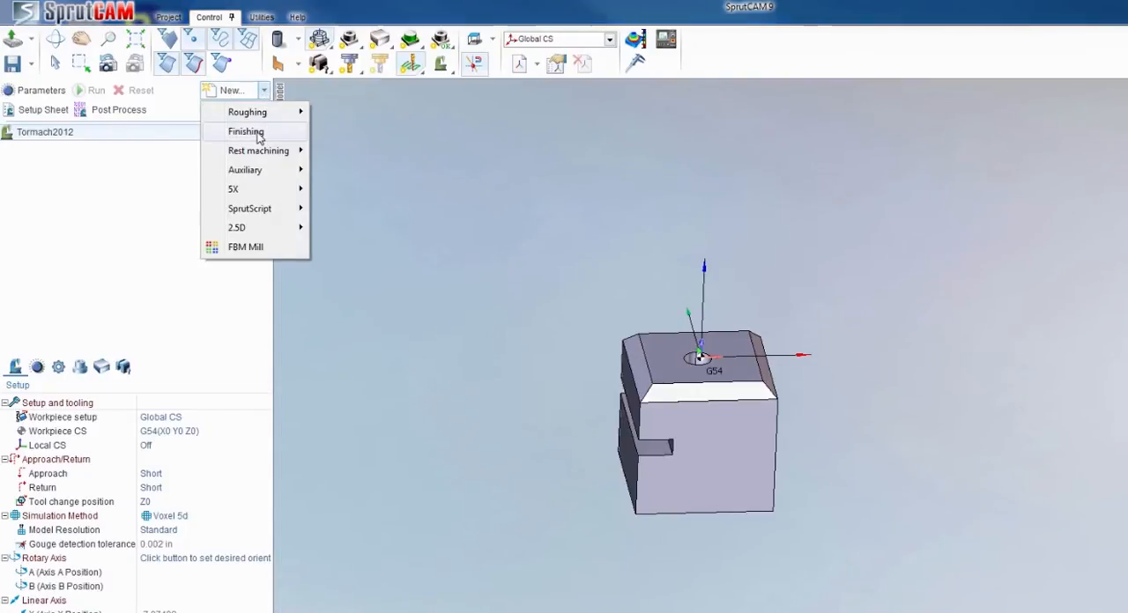
{"action": "mouse_move", "coordinate": [246, 131]}
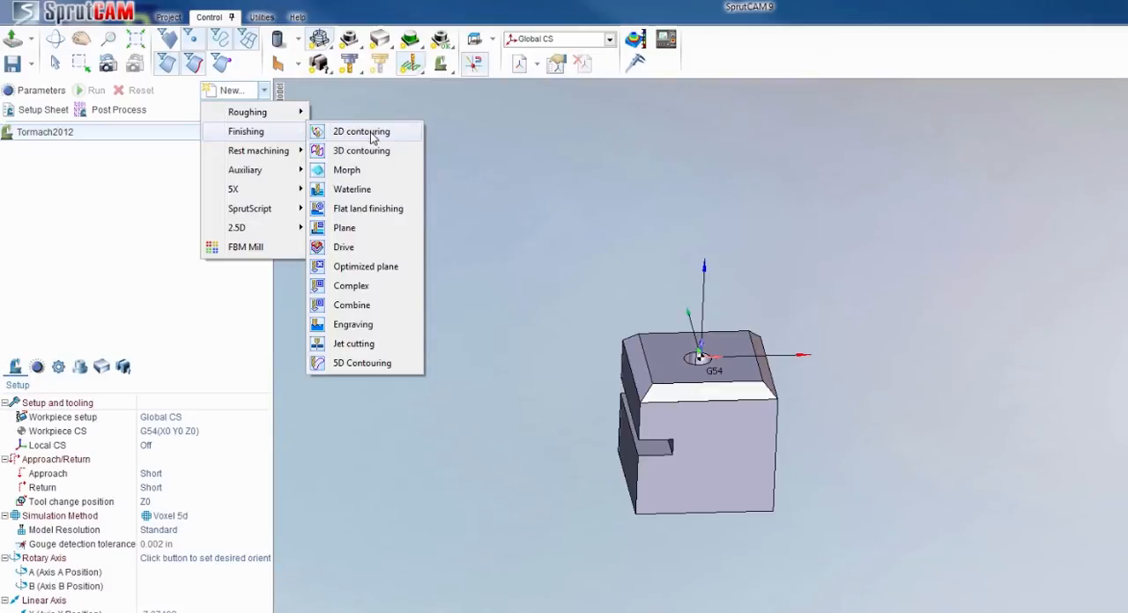
{"action": "left_click", "coordinate": [360, 131]}
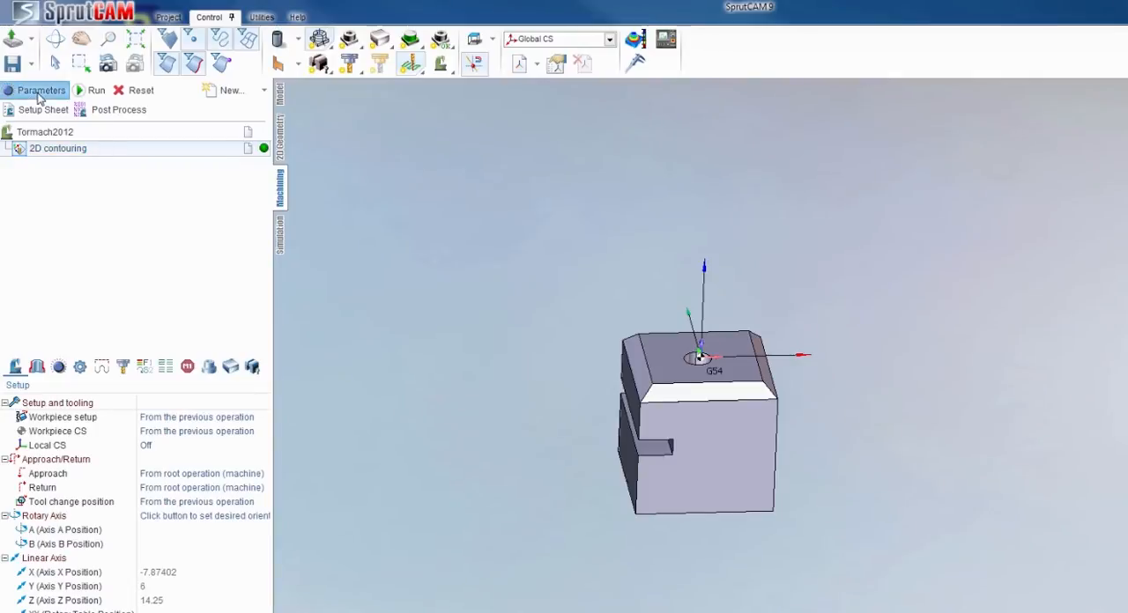
In the operation's parameters, make the cutter an Undercut mill of the Slot mill type
{"action": "left_click", "coordinate": [41, 90]}
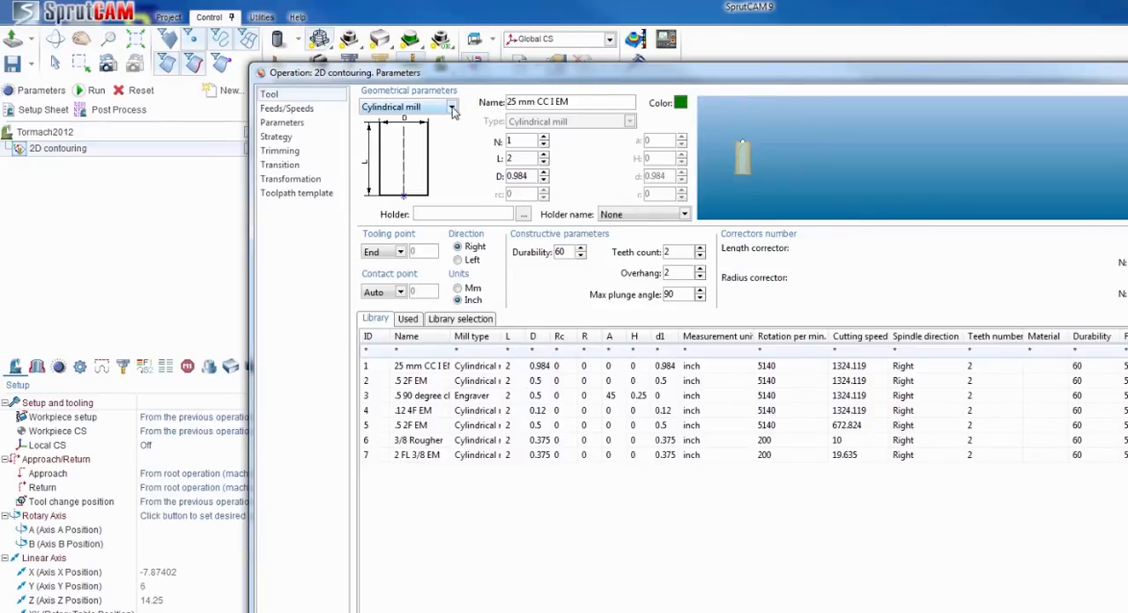
{"action": "left_click", "coordinate": [451, 106]}
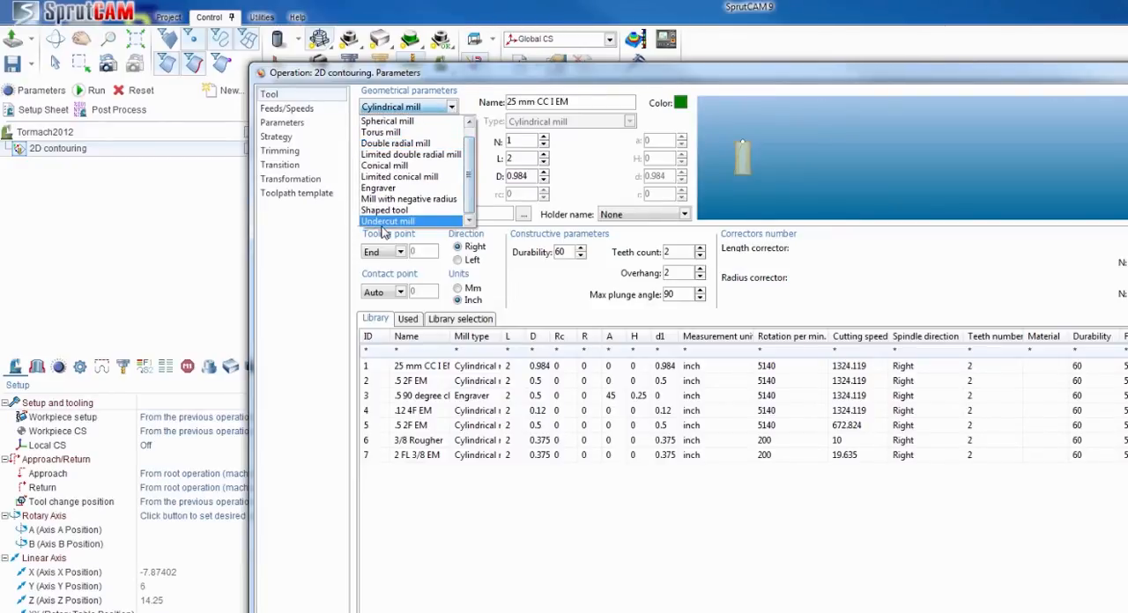
{"action": "left_click", "coordinate": [386, 222]}
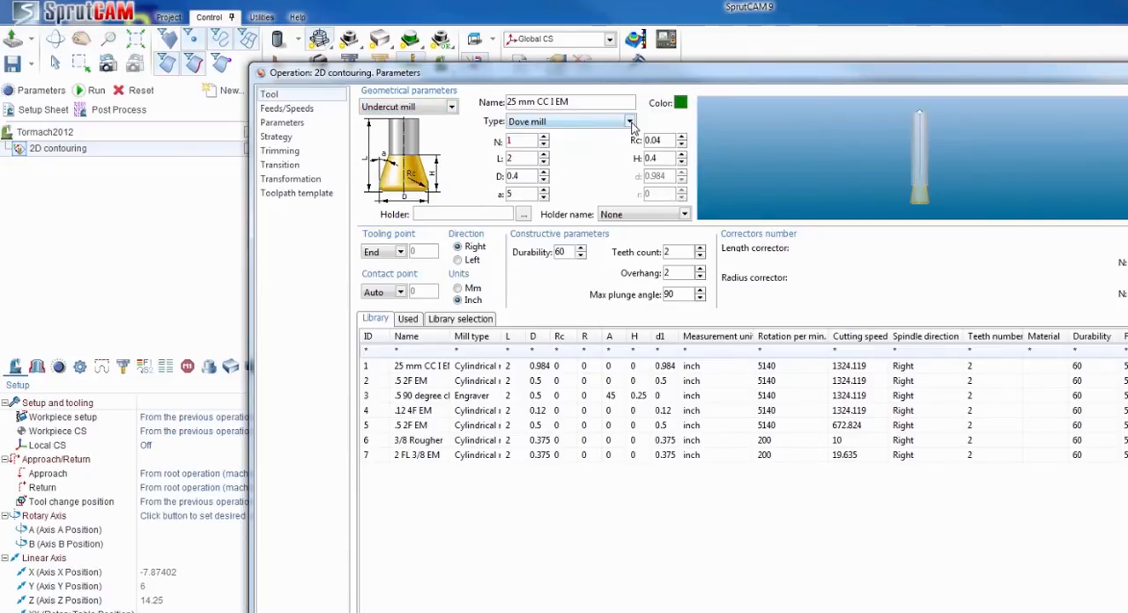
{"action": "left_click", "coordinate": [629, 120]}
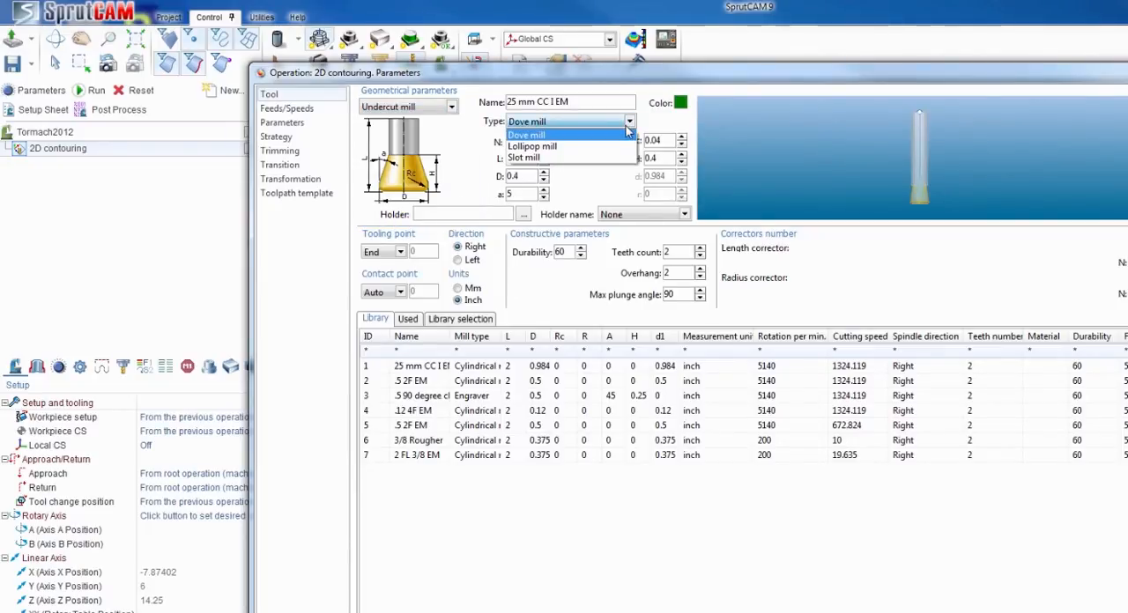
{"action": "mouse_move", "coordinate": [525, 157]}
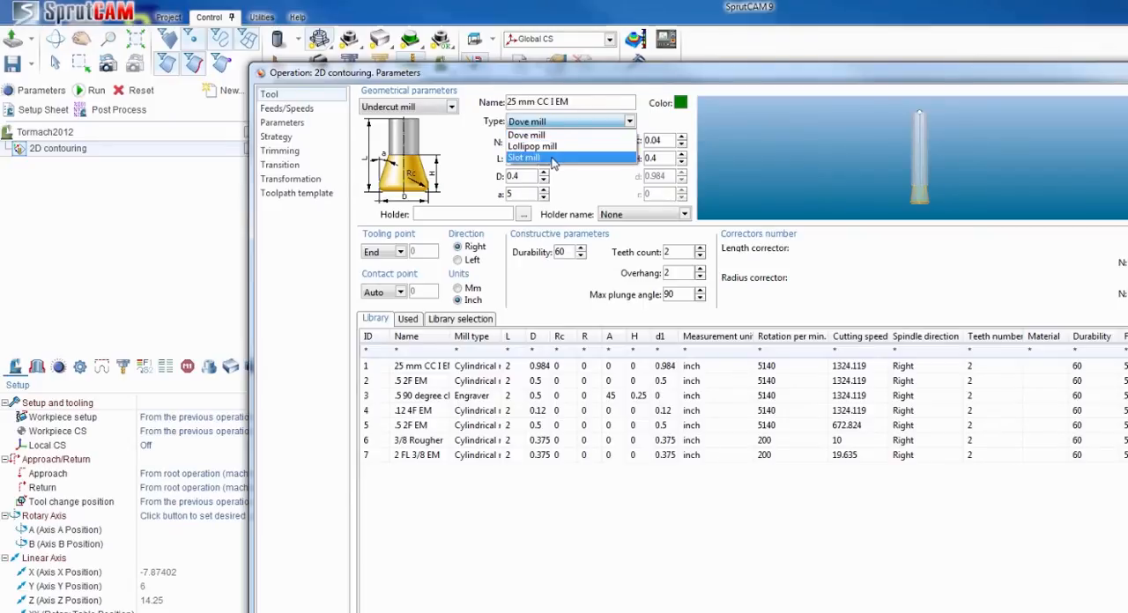
{"action": "left_click", "coordinate": [525, 157]}
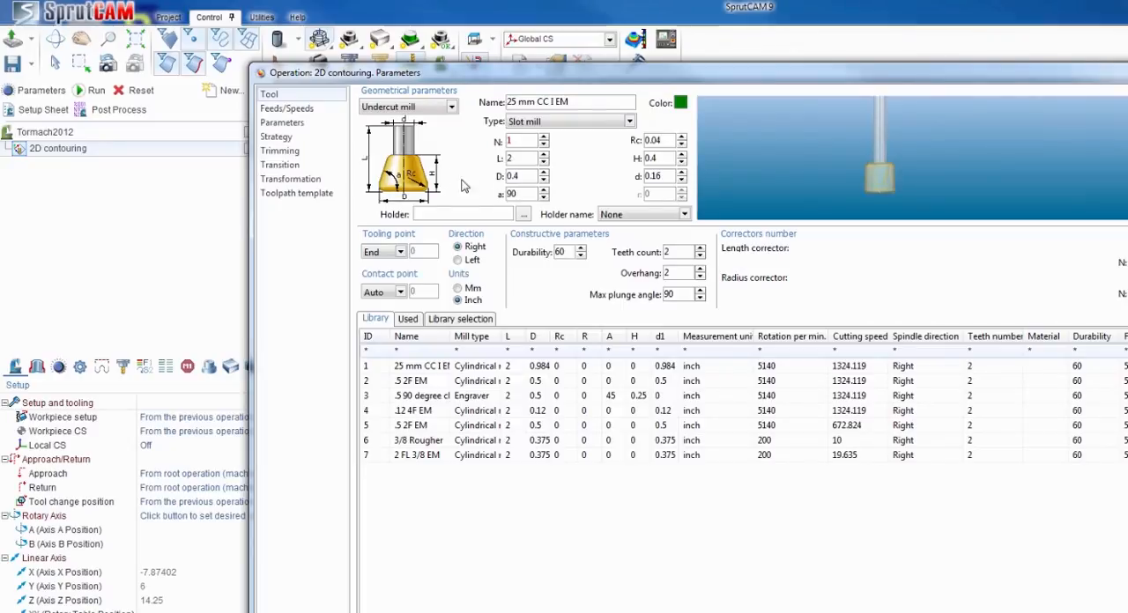
{"action": "mouse_move", "coordinate": [461, 187]}
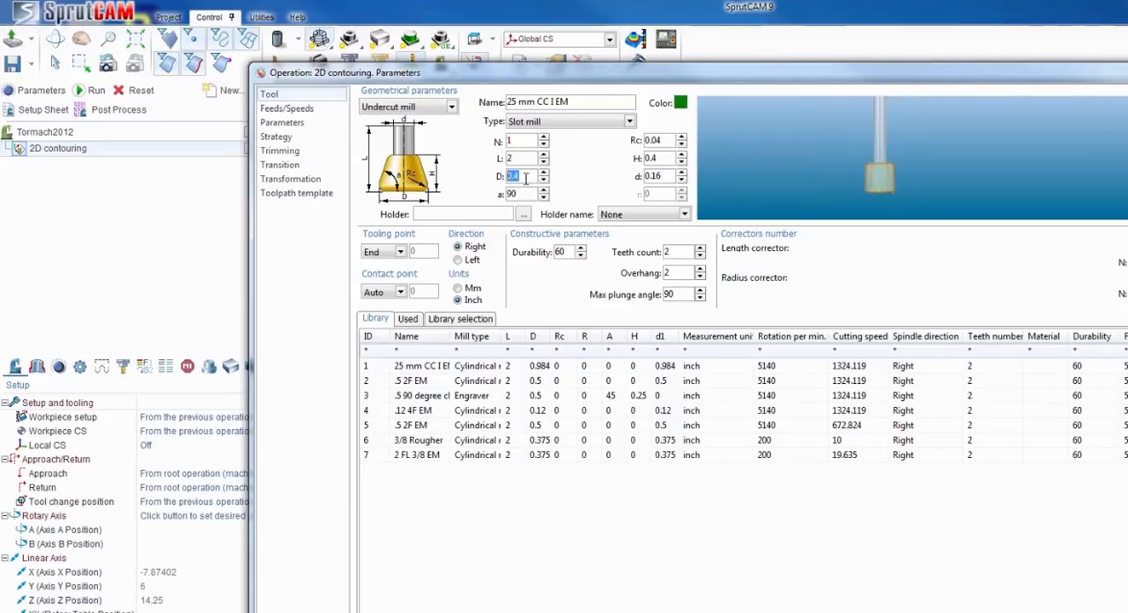
Enter the slot mill geometry: D 3, L 2, H .125, d .25, Rc 0
{"action": "type", "text": "2"}
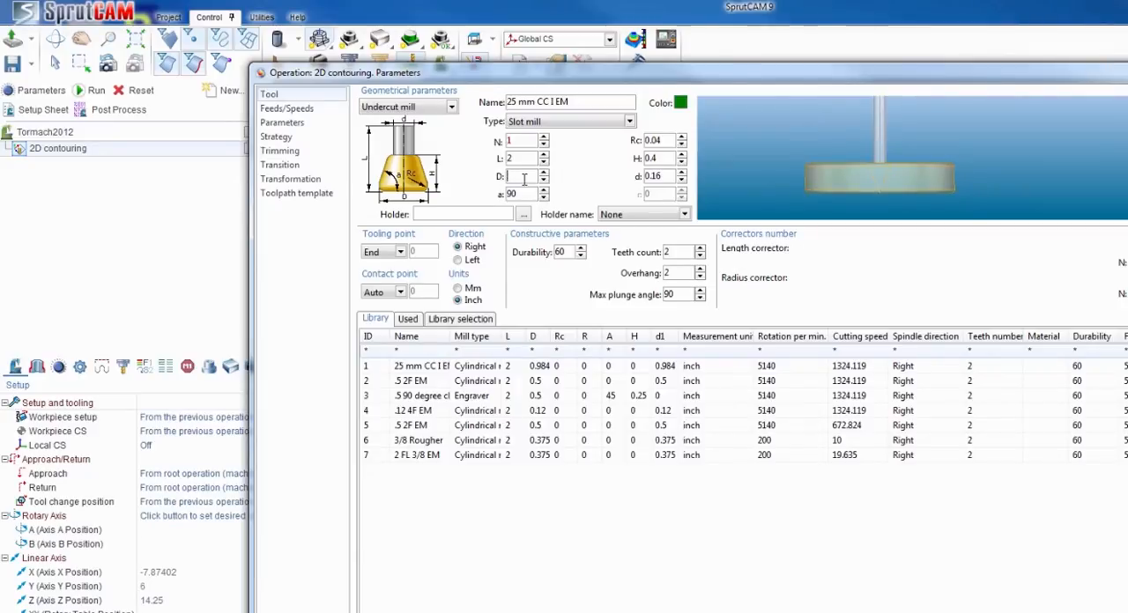
{"action": "type", "text": "3"}
{"action": "left_click", "coordinate": [659, 176]}
{"action": "type", "text": ".25"}
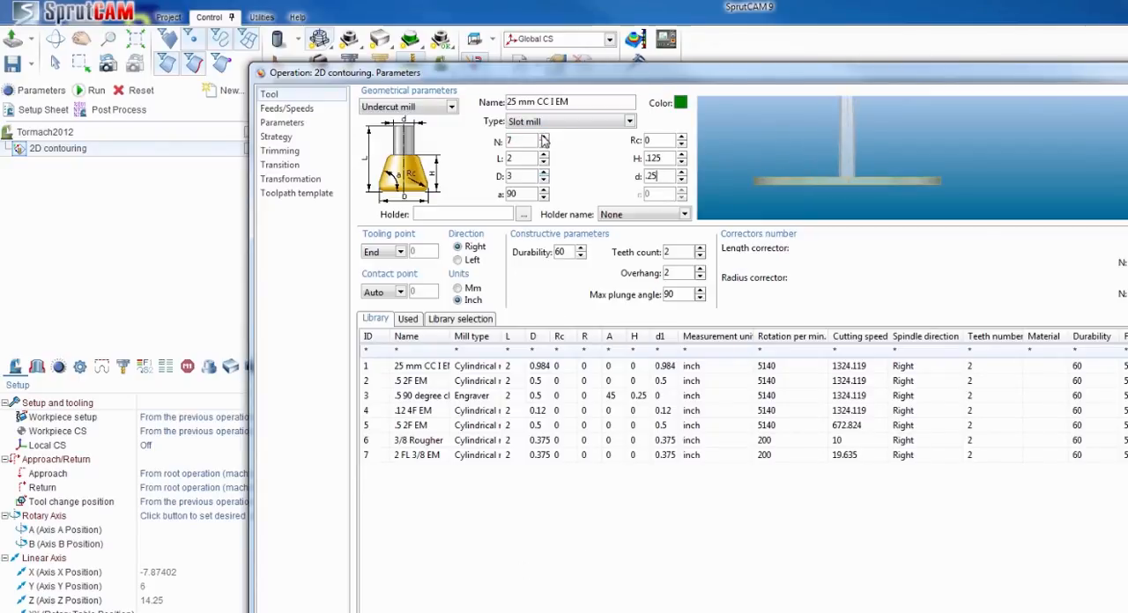
Add the cutter to the tool library and name it 'Slot Mill'
{"action": "left_click", "coordinate": [543, 137]}
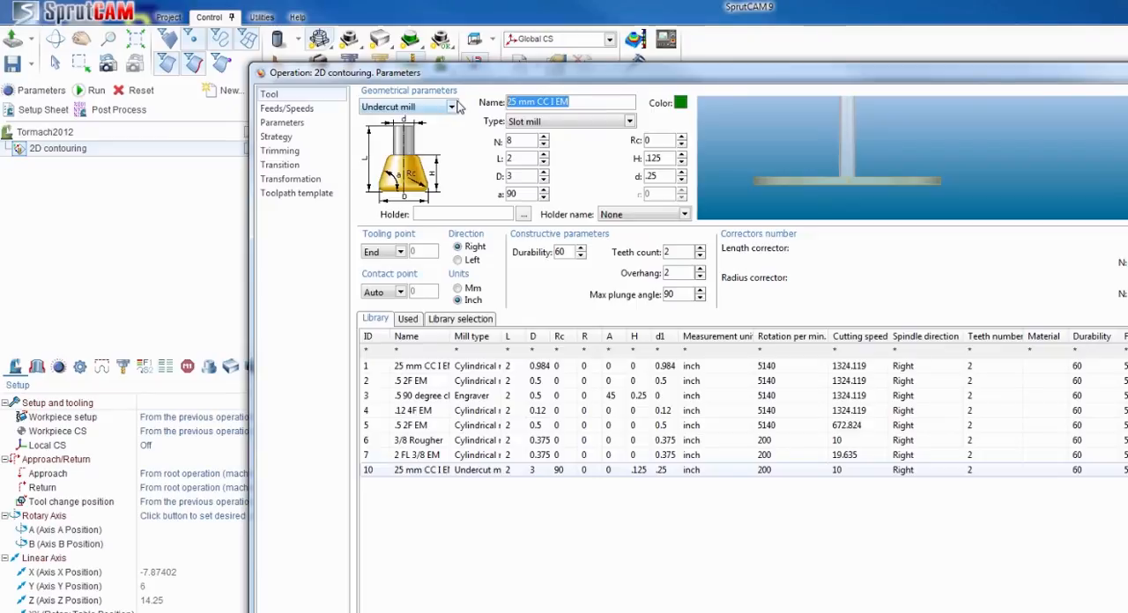
{"action": "type", "text": "Slot Mill"}
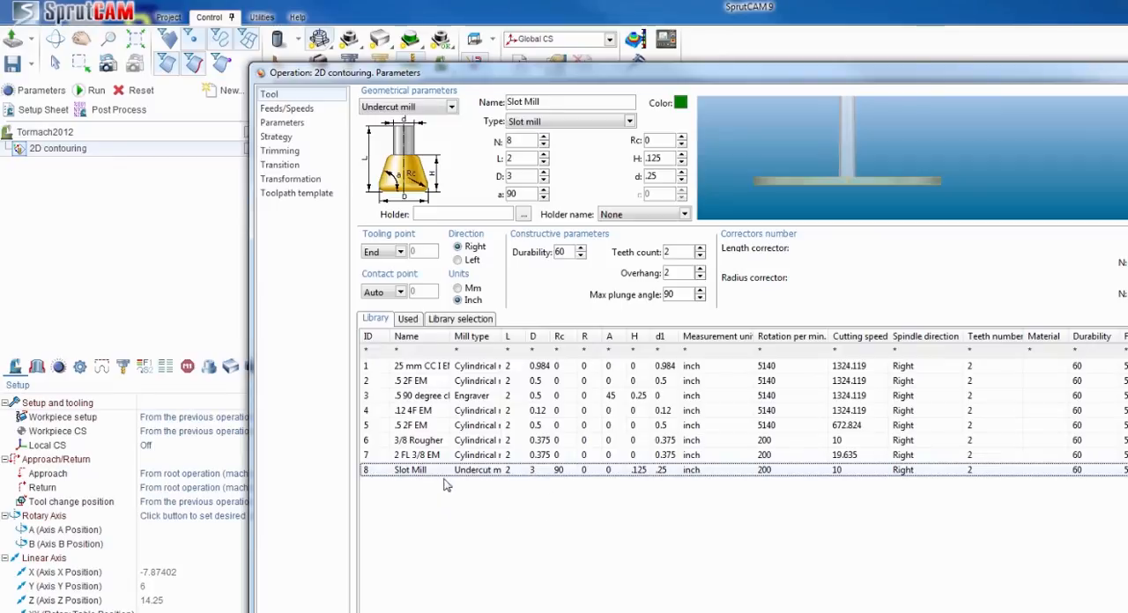
{"action": "mouse_move", "coordinate": [763, 497]}
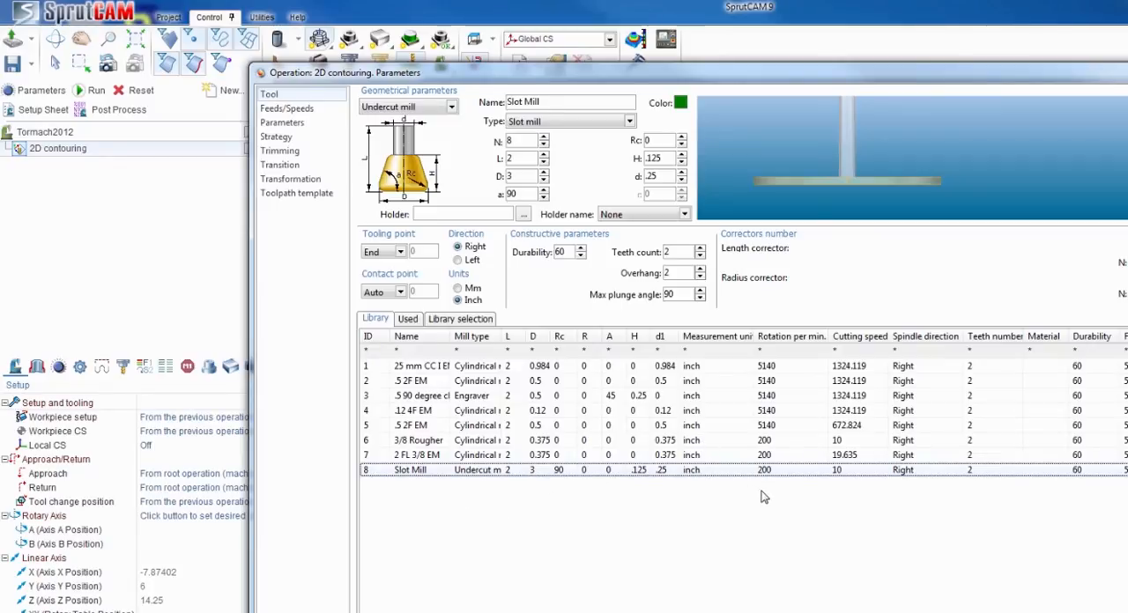